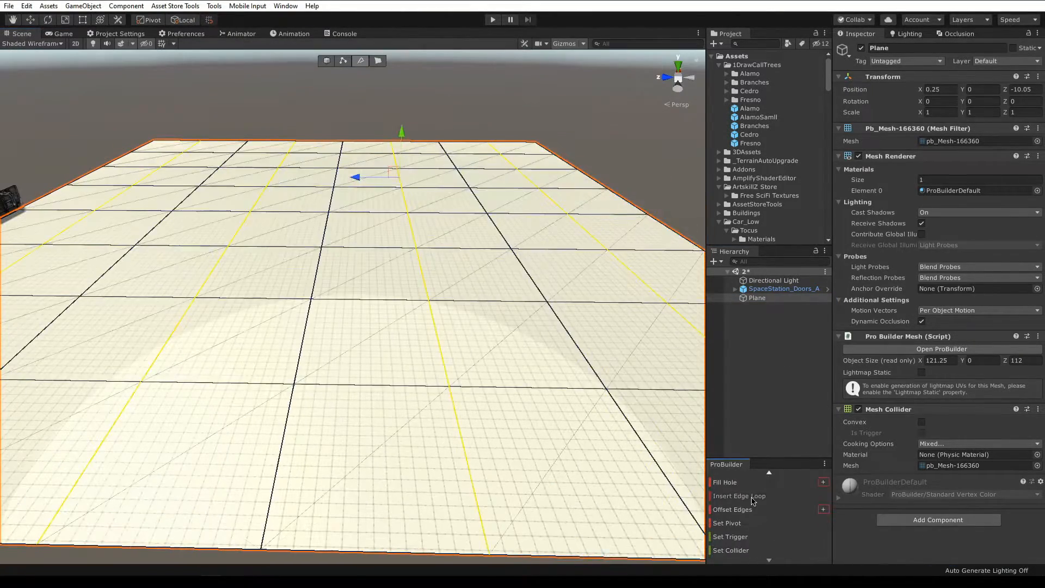
- Add a wall plane with Two Sided cast shadows and search the project for grass
left_click(100, 453)
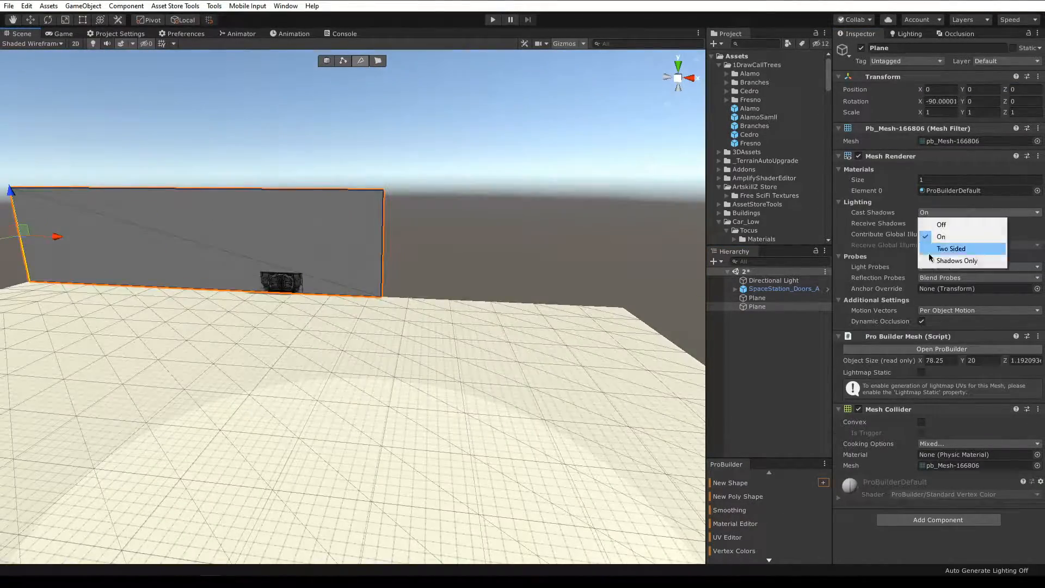
left_click(951, 248)
type("concrete")
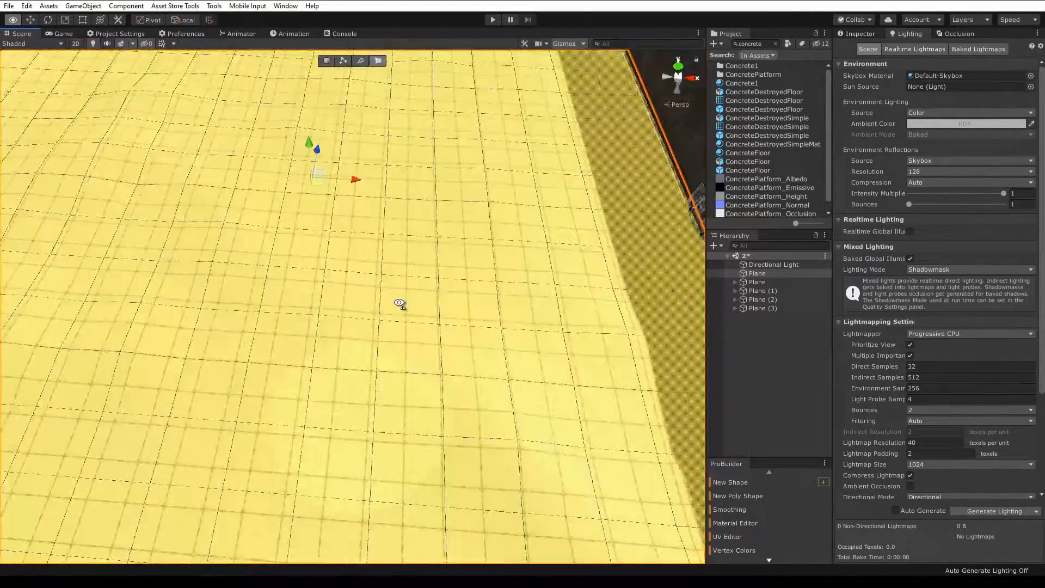
type("grassf")
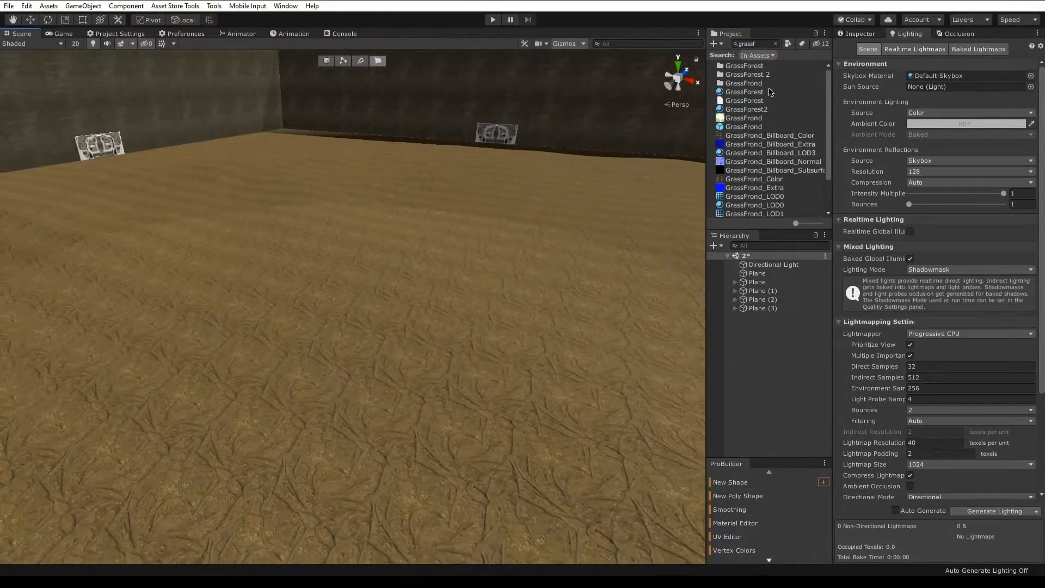
left_click(214, 6)
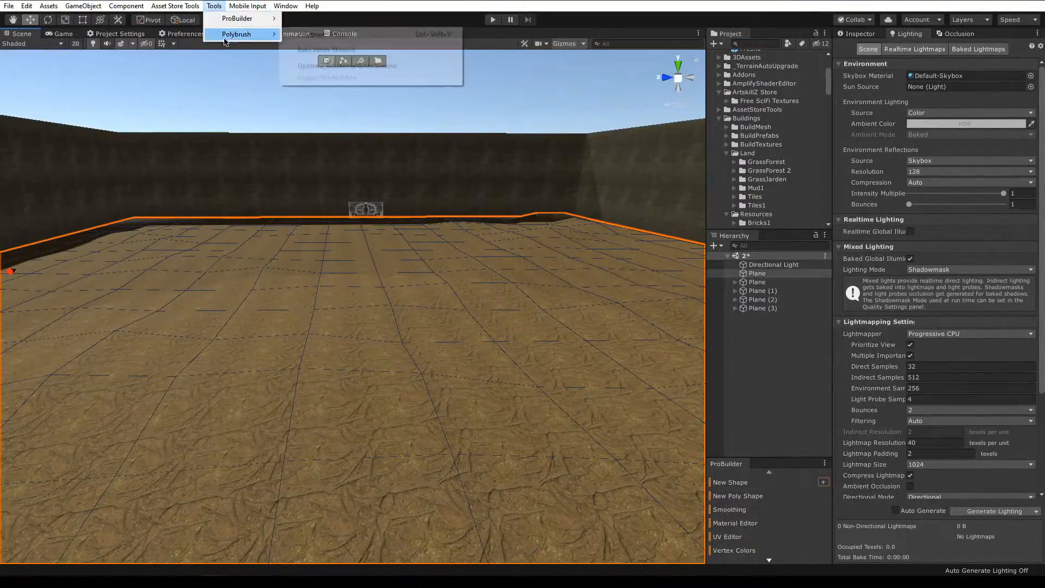
- Scatter fern and grass prefabs across the dirt ground with Polybrush
left_click(236, 34)
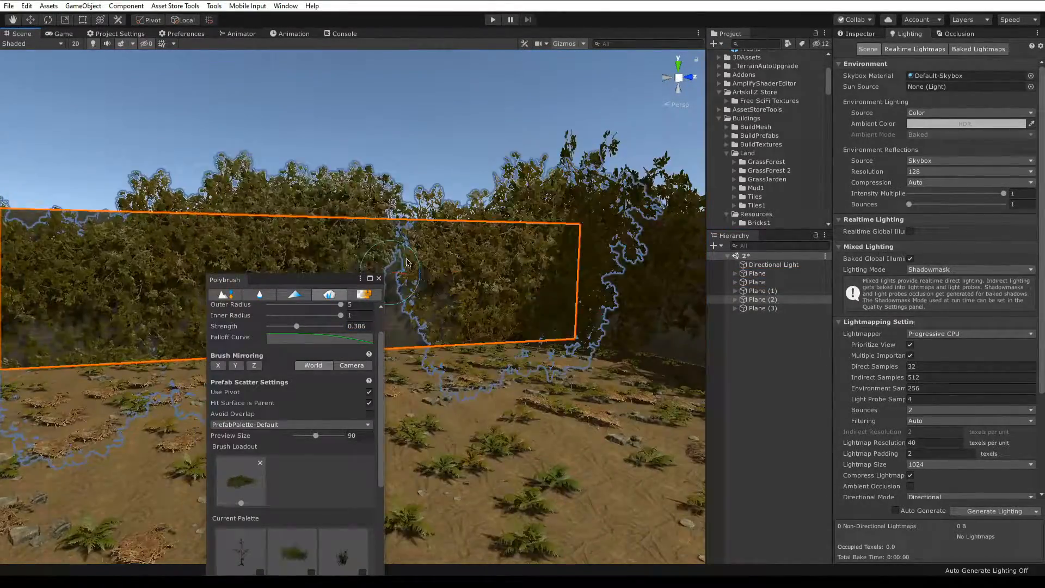
left_click(329, 294)
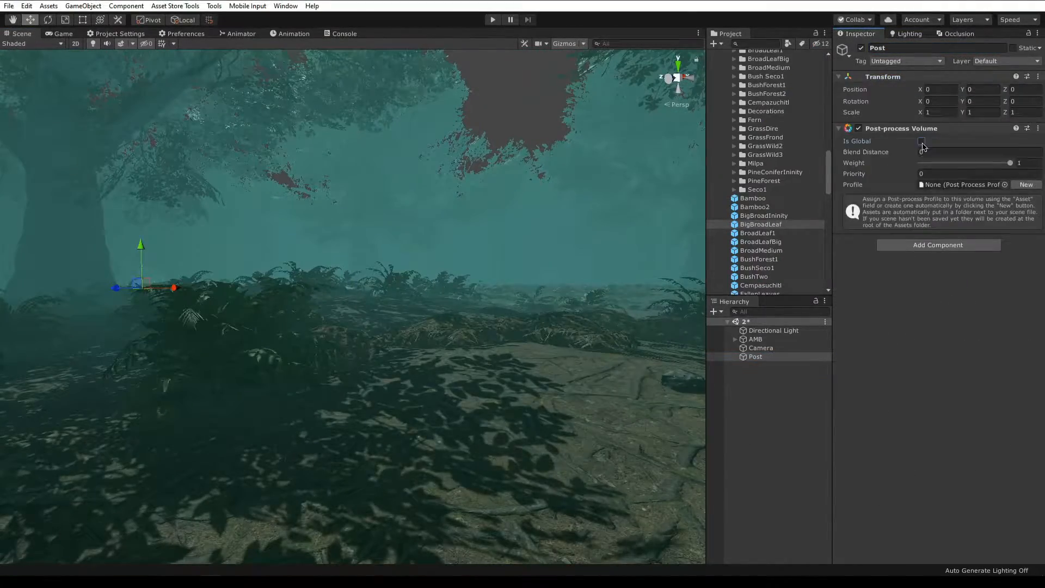
- Make the Post-process Volume global and add a Wind Zone to the scene
left_click(63, 33)
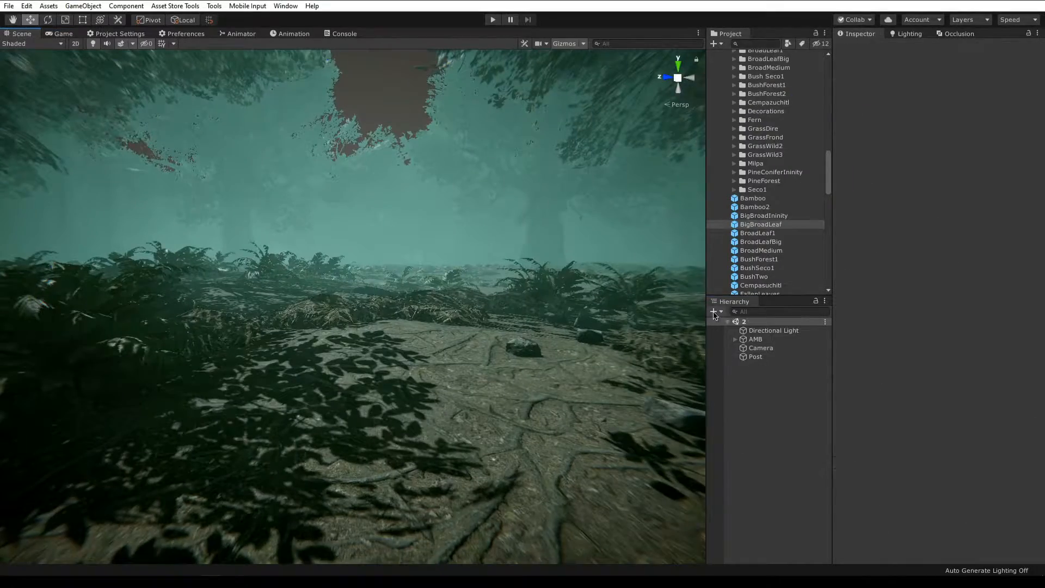
left_click(773, 330)
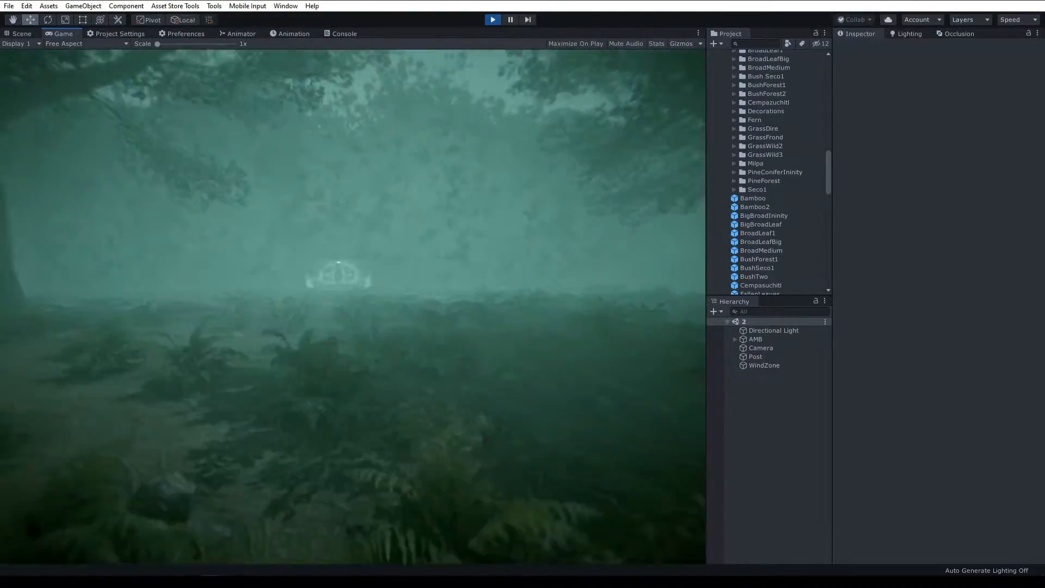
- Stop Play, place the BigBroadInfinity tree prefab, and check it in the Game view
left_click(755, 356)
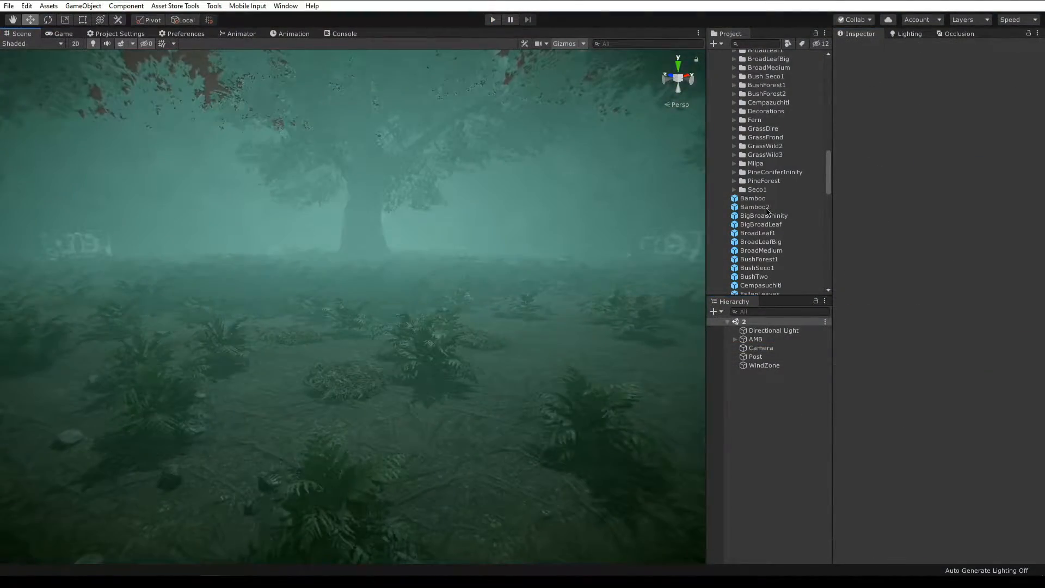
left_click(761, 242)
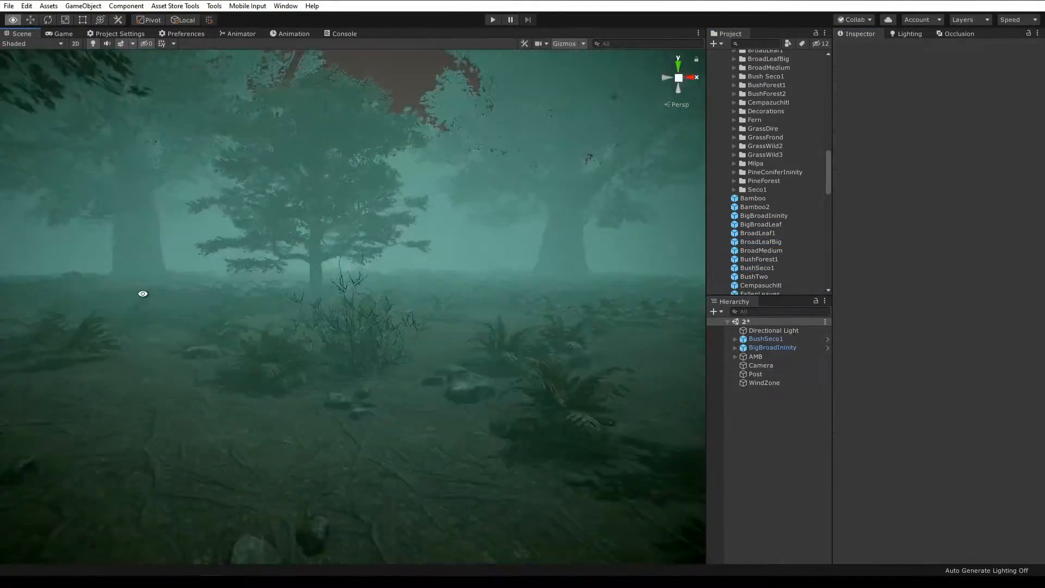
left_click(63, 33)
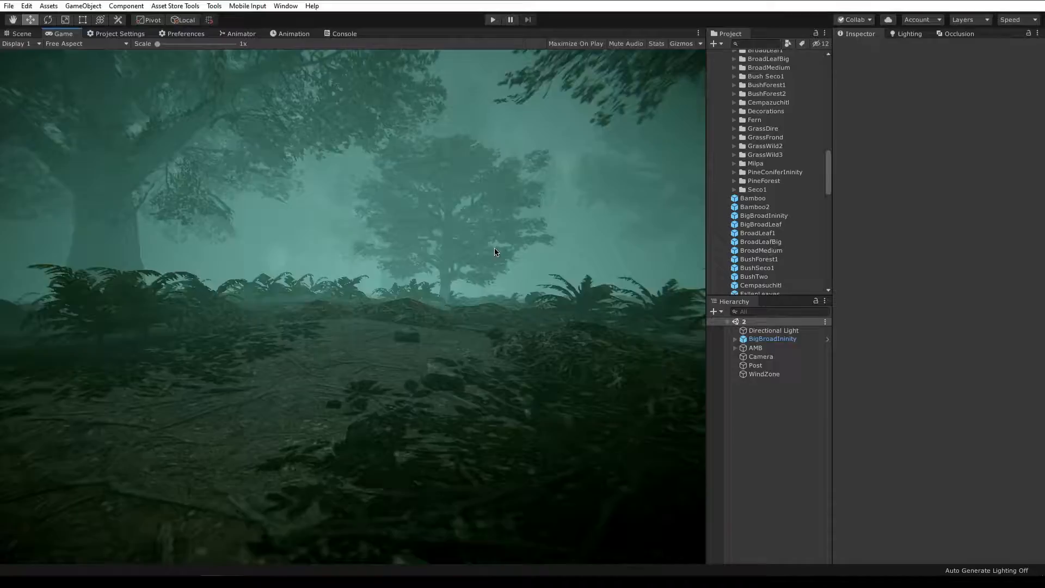